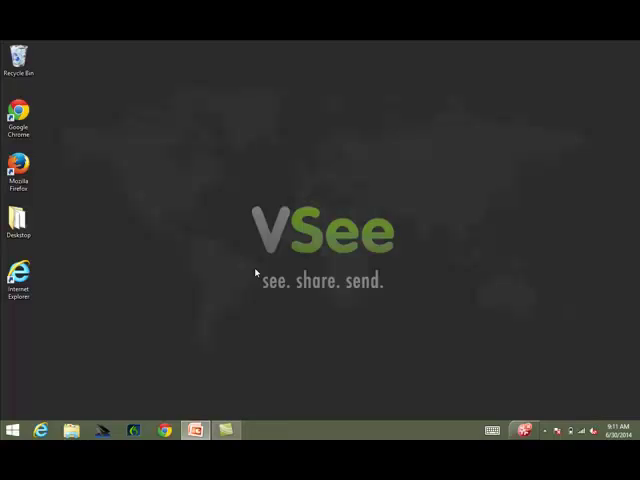
- Launch Chrome and begin entering the address vsee.me
{"action": "left_click", "coordinate": [18, 115]}
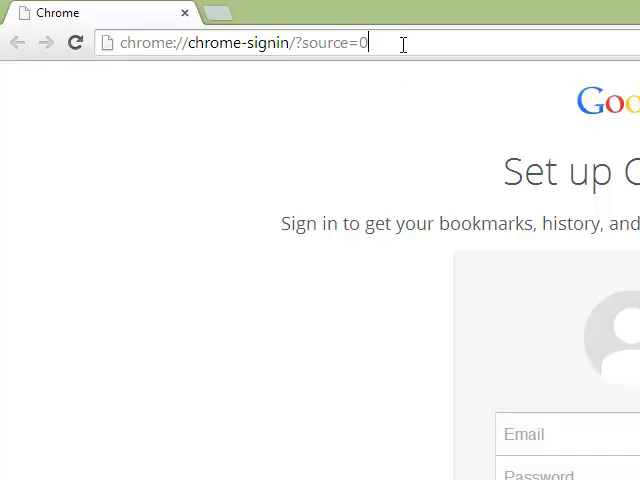
{"action": "type", "text": "vsee.m"}
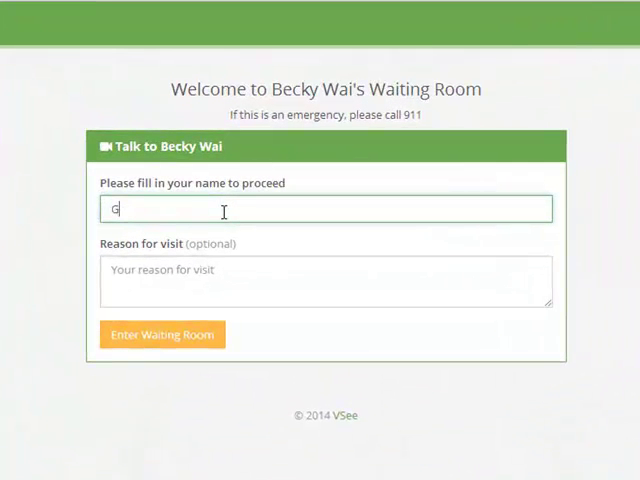
- Check in as Gavin with reason 'I've been feeling light headed lately.' and enter the waiting room
{"action": "type", "text": "avin"}
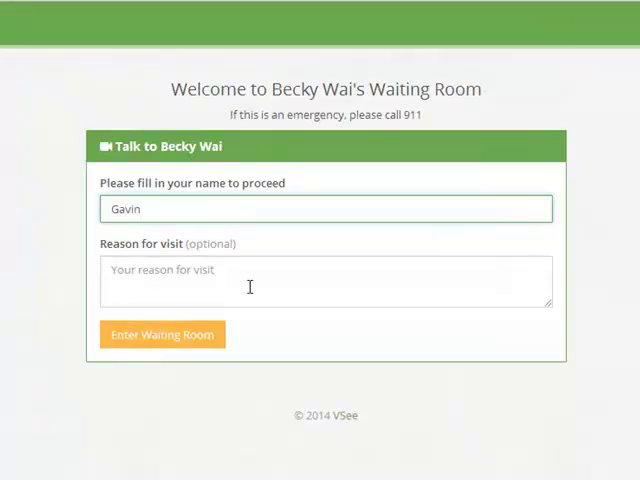
{"action": "type", "text": "I've bee"}
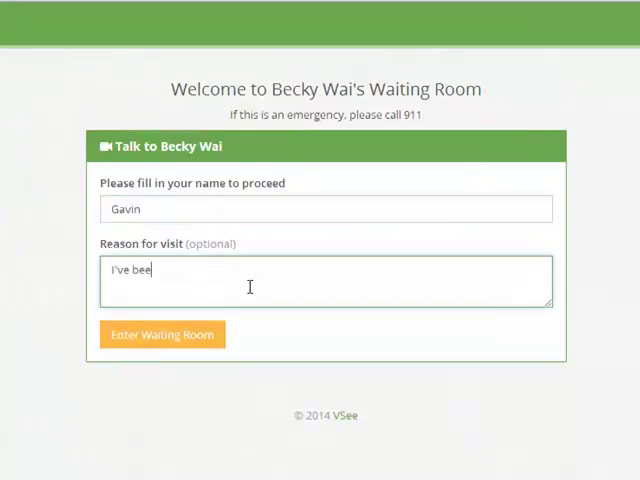
{"action": "type", "text": "n feeling"}
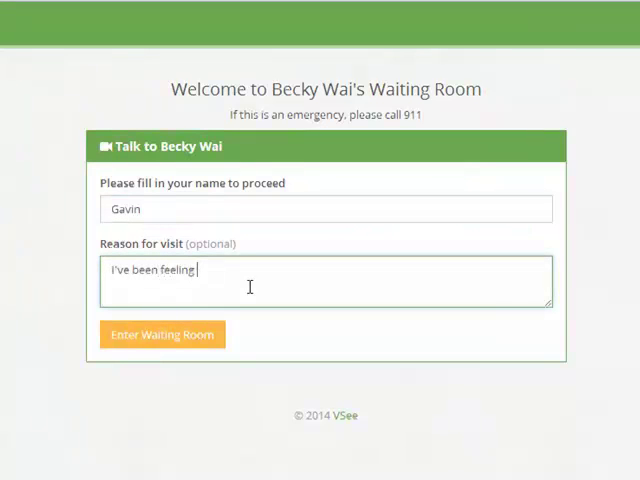
{"action": "type", "text": "light headed"}
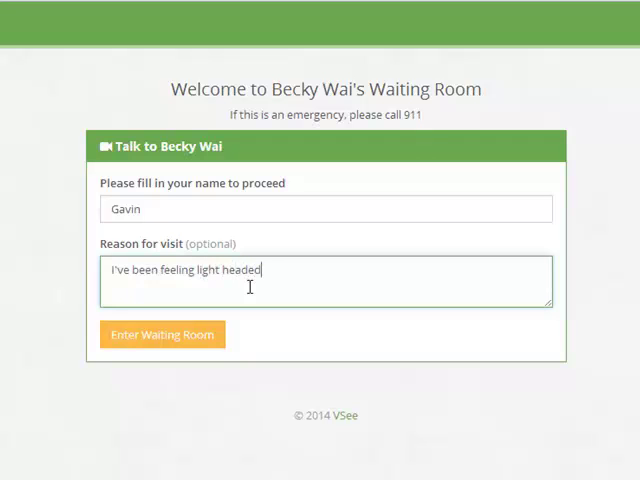
{"action": "type", "text": "lately"}
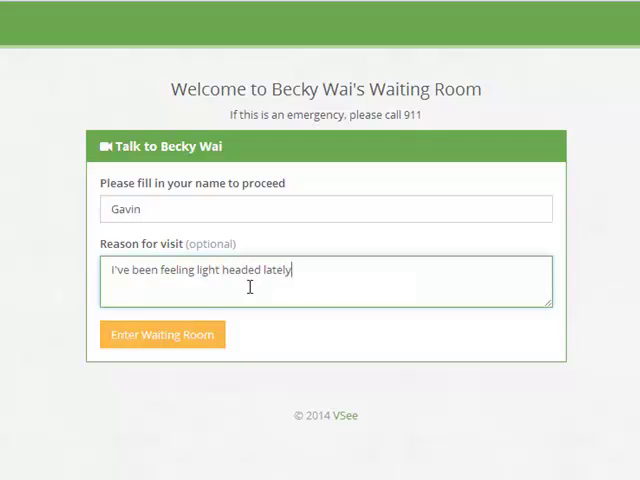
{"action": "type", "text": "."}
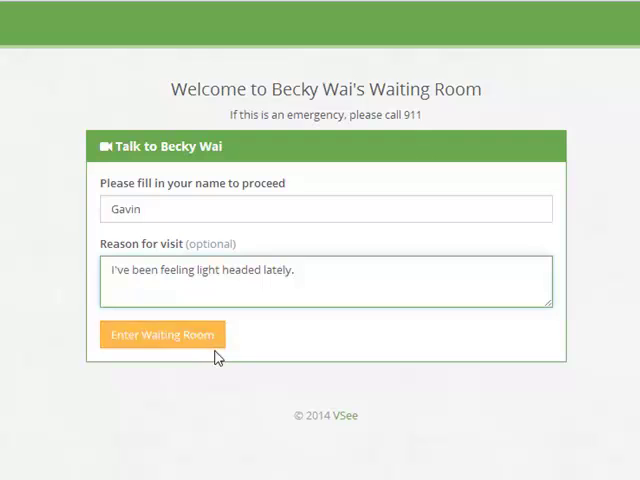
{"action": "left_click", "coordinate": [162, 334]}
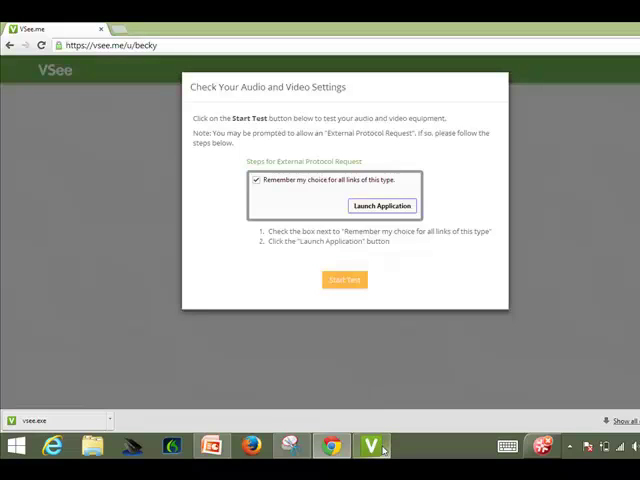
- Bring the VSee installer forward and dismiss its Installation Completed notice
{"action": "left_click", "coordinate": [382, 206]}
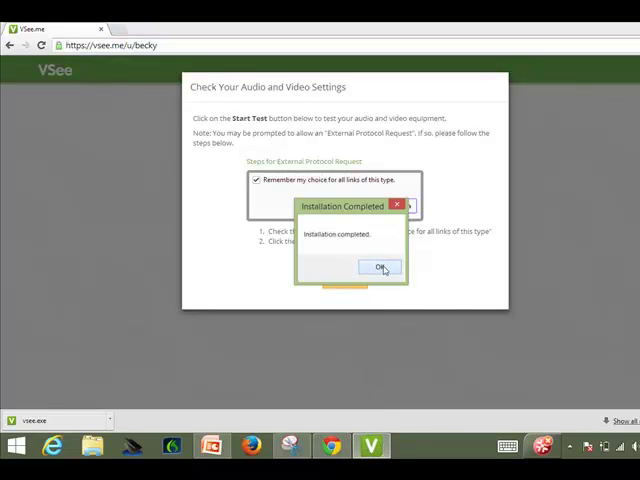
{"action": "left_click", "coordinate": [380, 267]}
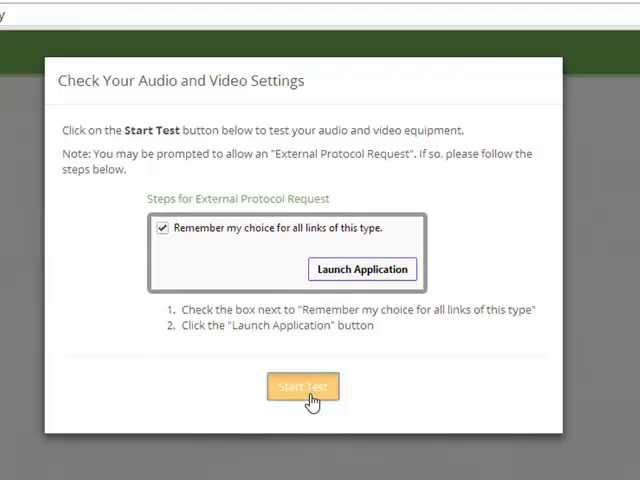
- Start the equipment test, remember the choice for VSee links, and launch the VSee application
{"action": "left_click", "coordinate": [303, 387]}
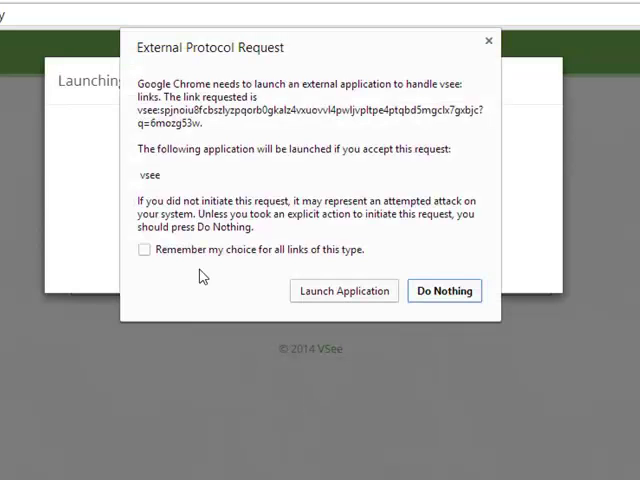
{"action": "left_click", "coordinate": [145, 249]}
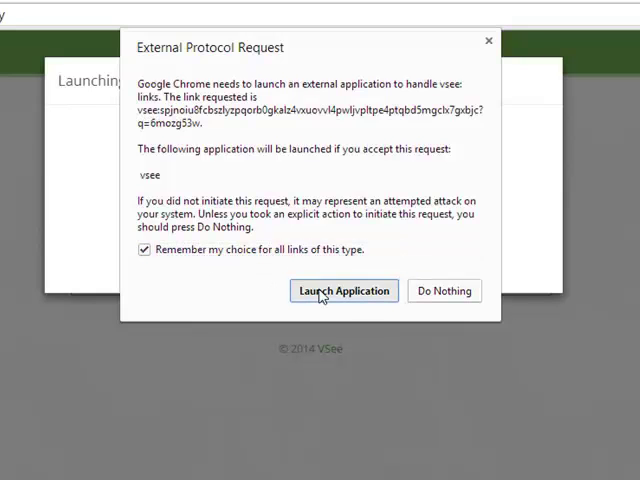
{"action": "left_click", "coordinate": [343, 290]}
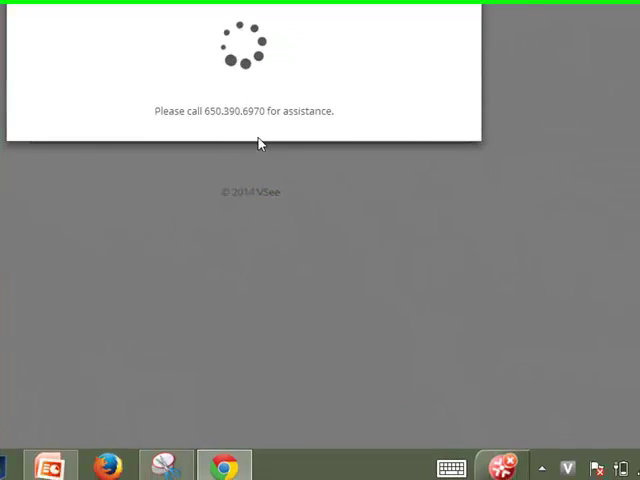
{"action": "left_click", "coordinate": [280, 461]}
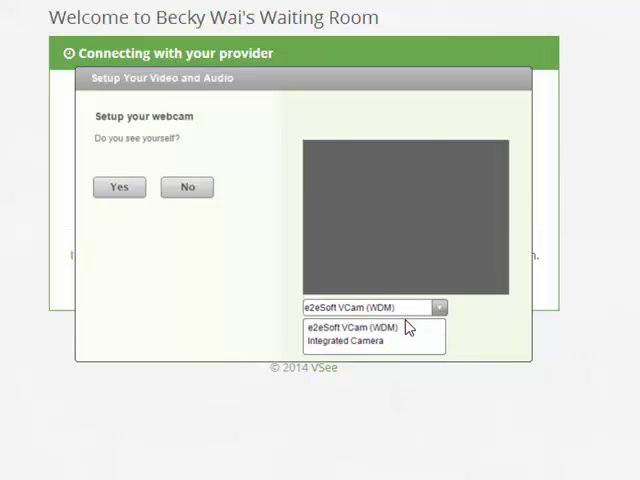
- Select Integrated Camera, play the test sound, and confirm webcam, speakers and microphone all work
{"action": "left_click", "coordinate": [347, 339]}
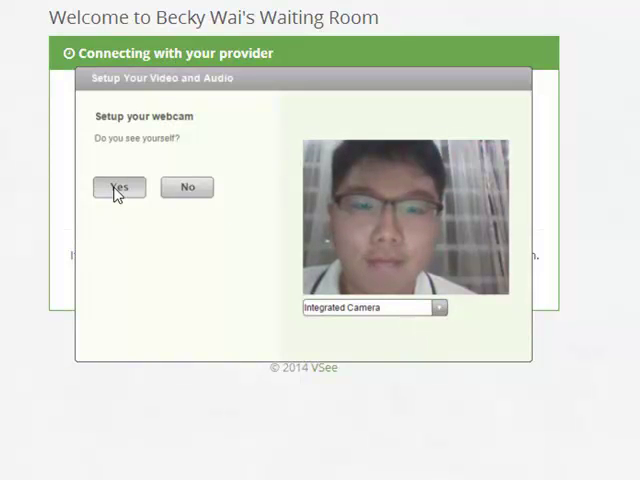
{"action": "left_click", "coordinate": [118, 187]}
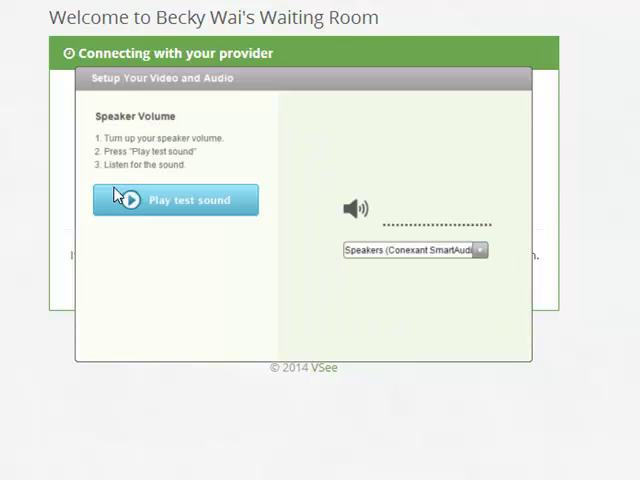
{"action": "left_click", "coordinate": [175, 200]}
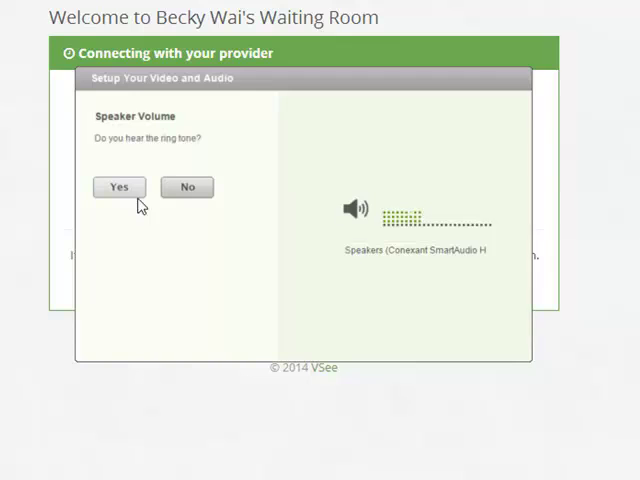
{"action": "left_click", "coordinate": [118, 187]}
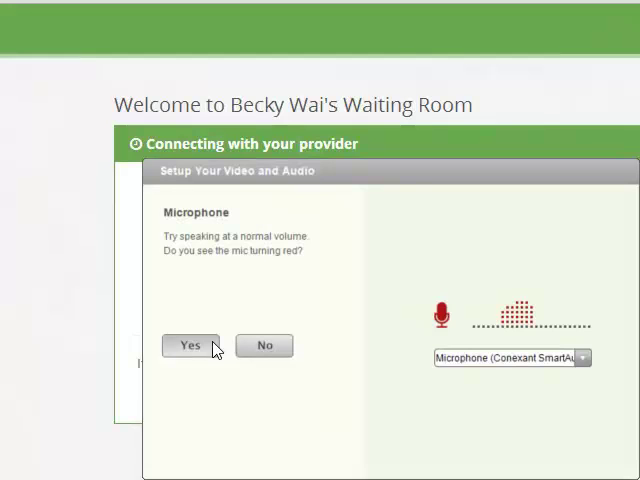
{"action": "left_click", "coordinate": [189, 345]}
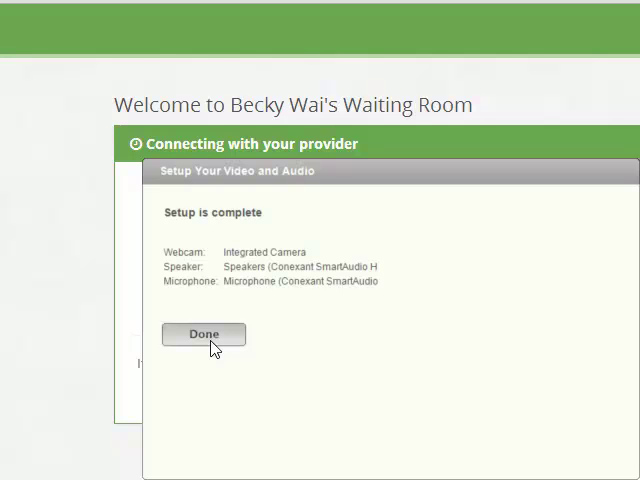
{"action": "left_click", "coordinate": [204, 334]}
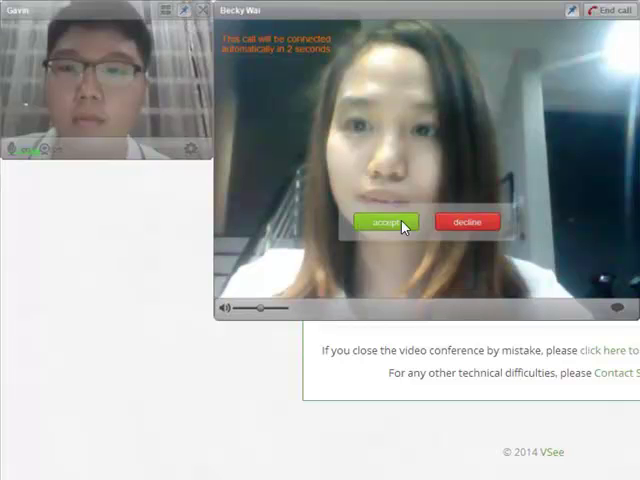
{"action": "left_click", "coordinate": [382, 221]}
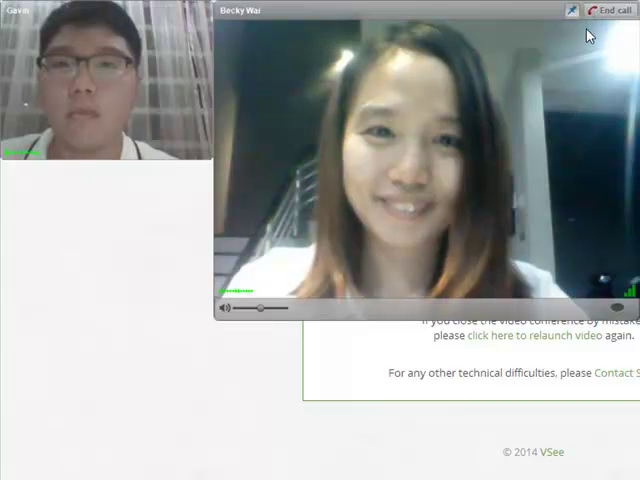
{"action": "left_click", "coordinate": [608, 10]}
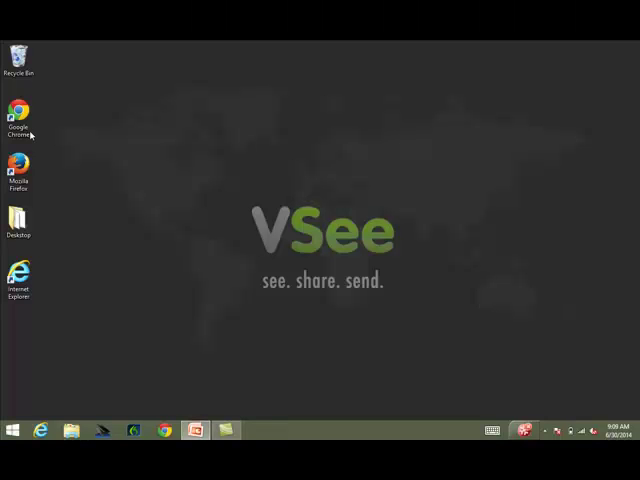
{"action": "double_click", "coordinate": [18, 105]}
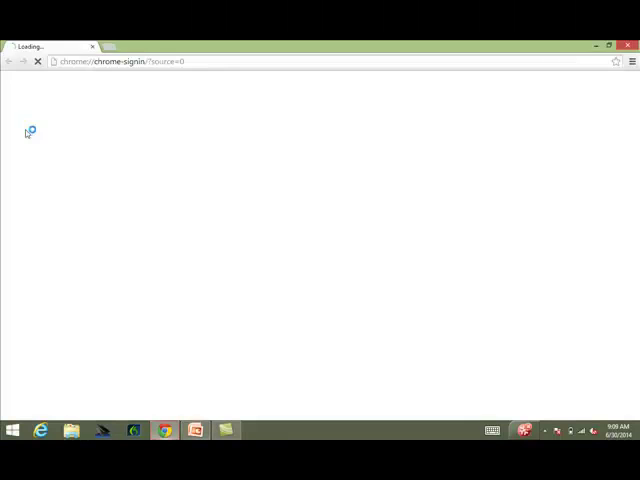
{"action": "type", "text": "vsee.me"}
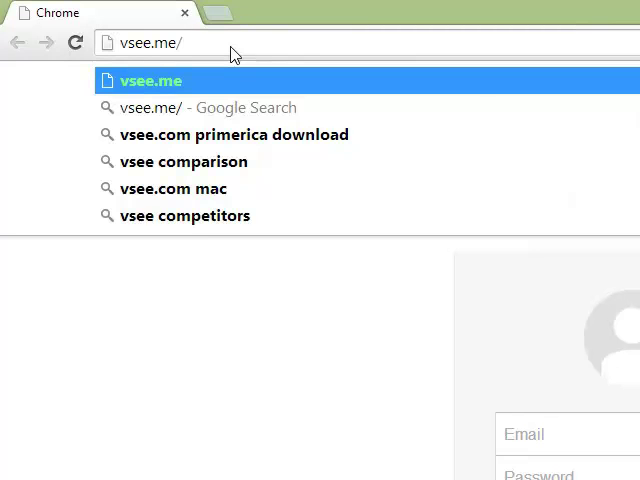
{"action": "type", "text": "/u/becky"}
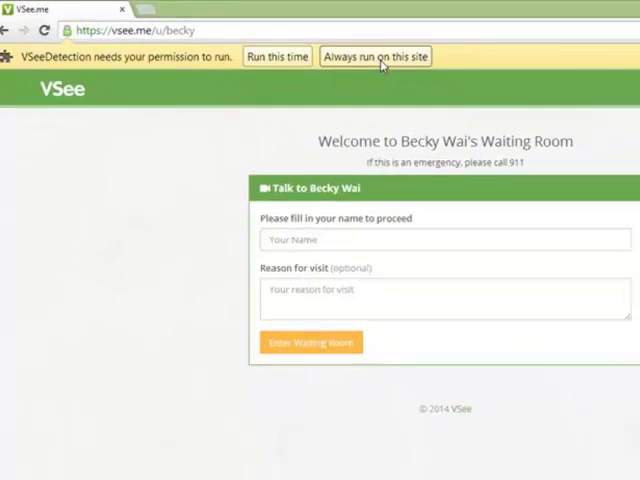
{"action": "left_click", "coordinate": [375, 56]}
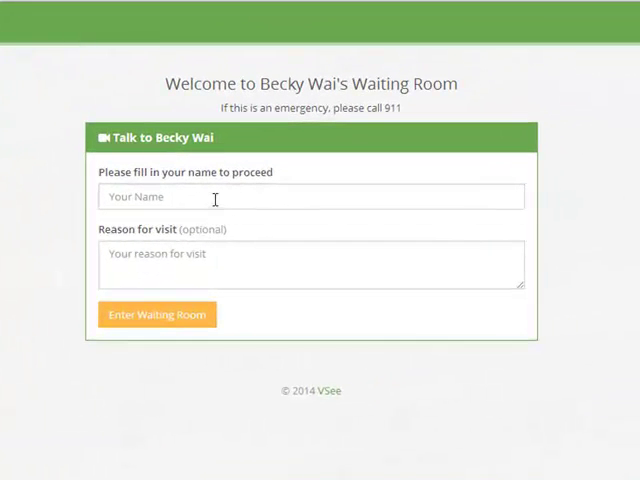
- Fill in Gavin with reason 'I've been feeling light headed lately.' and submit the waiting room form
{"action": "type", "text": "Gav"}
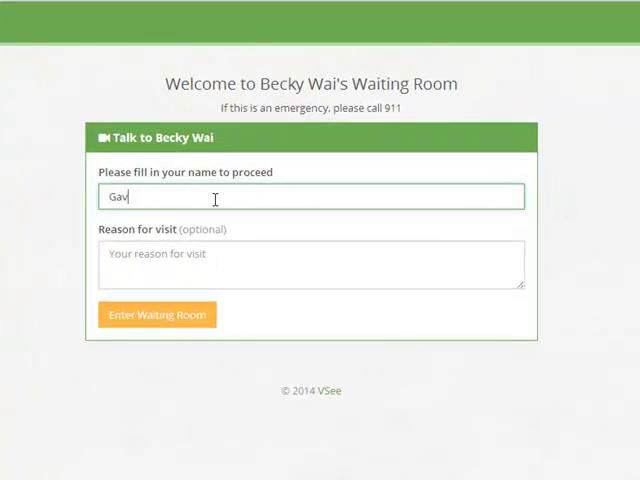
{"action": "left_click", "coordinate": [310, 265]}
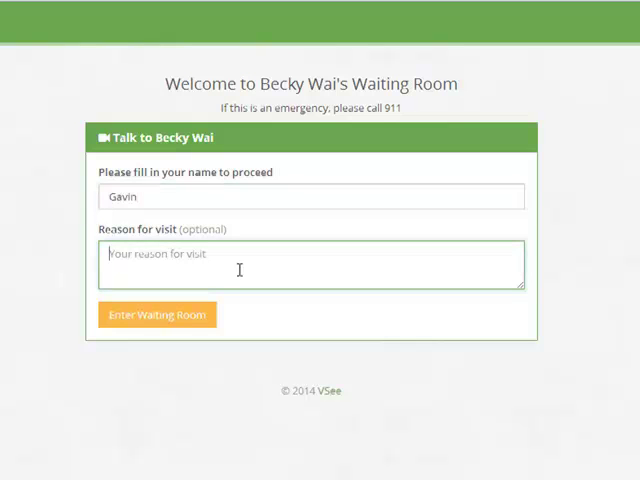
{"action": "type", "text": "I've been fe"}
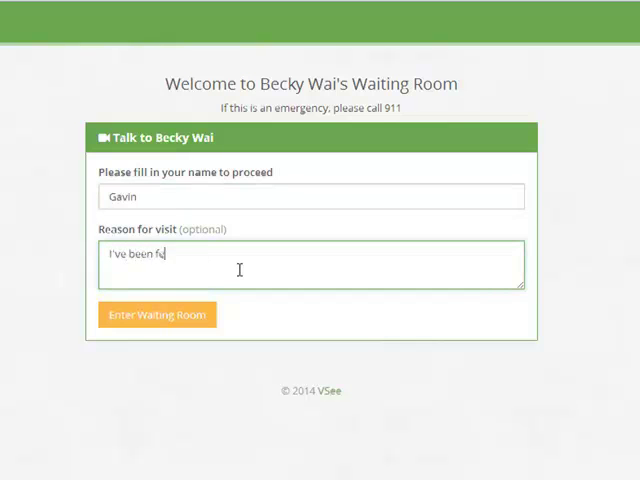
{"action": "type", "text": "eeling lig"}
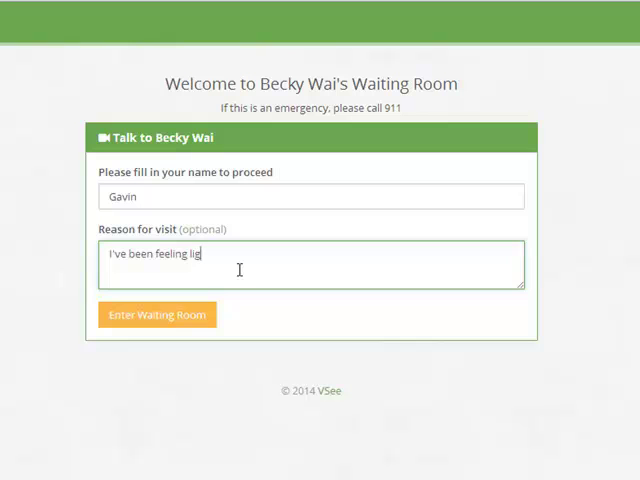
{"action": "type", "text": "ht headed lat"}
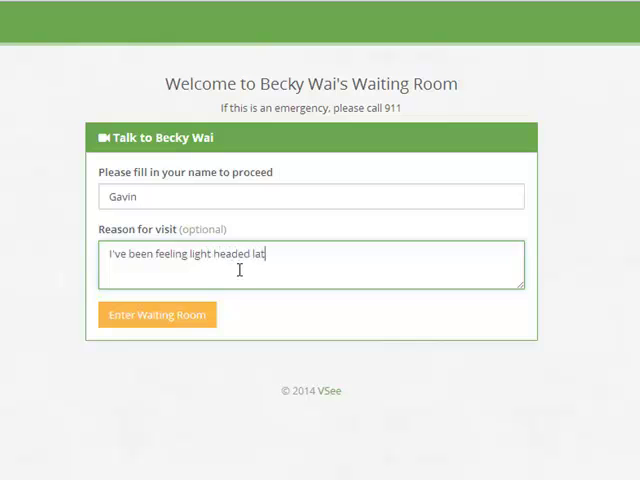
{"action": "type", "text": "ely."}
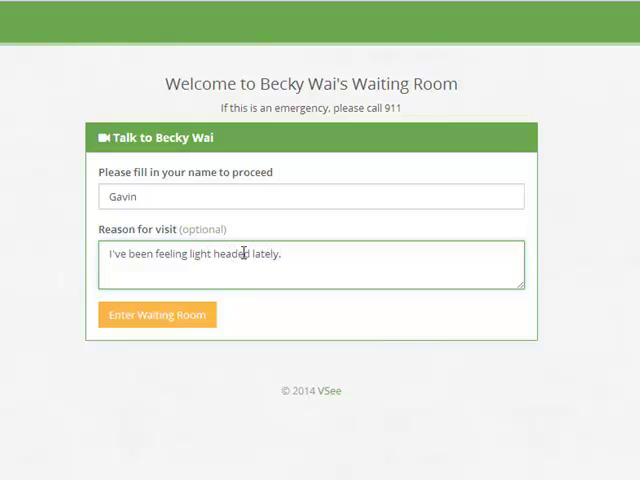
{"action": "left_click", "coordinate": [157, 314]}
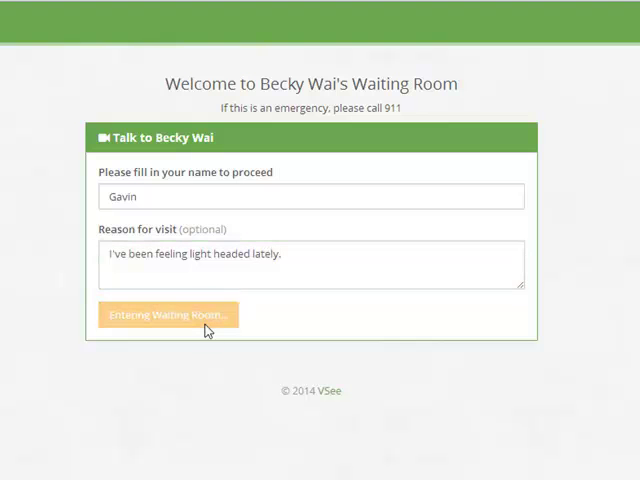
{"action": "left_click", "coordinate": [167, 314]}
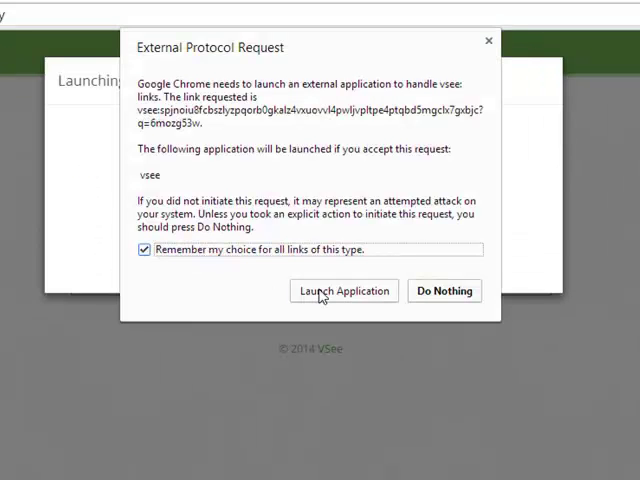
- Approve the External Protocol Request so Chrome launches the VSee application
{"action": "left_click", "coordinate": [342, 291]}
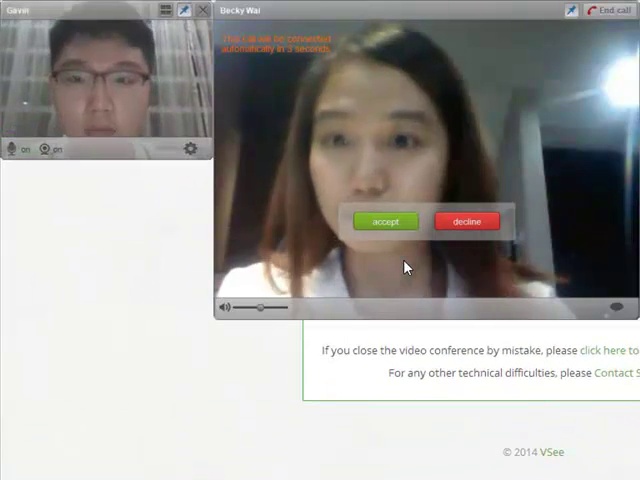
{"action": "left_click", "coordinate": [384, 221]}
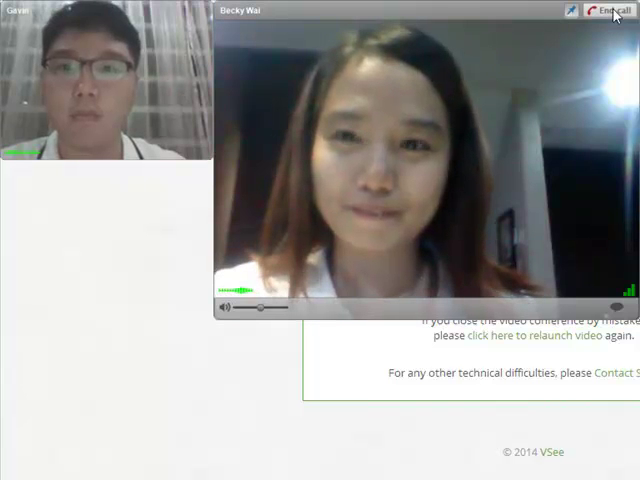
{"action": "left_click", "coordinate": [603, 10]}
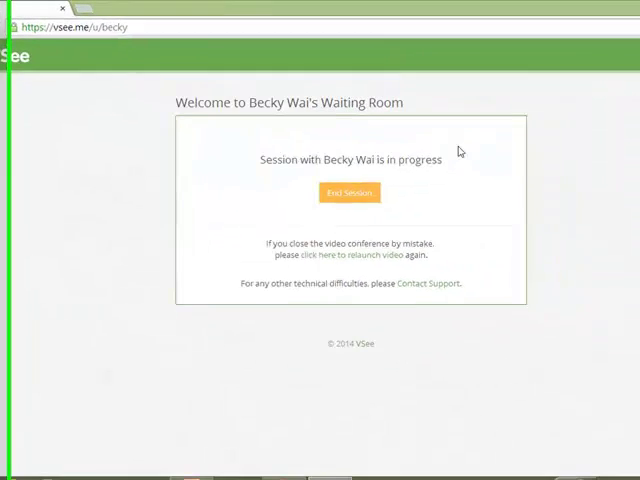
{"action": "left_click", "coordinate": [349, 192]}
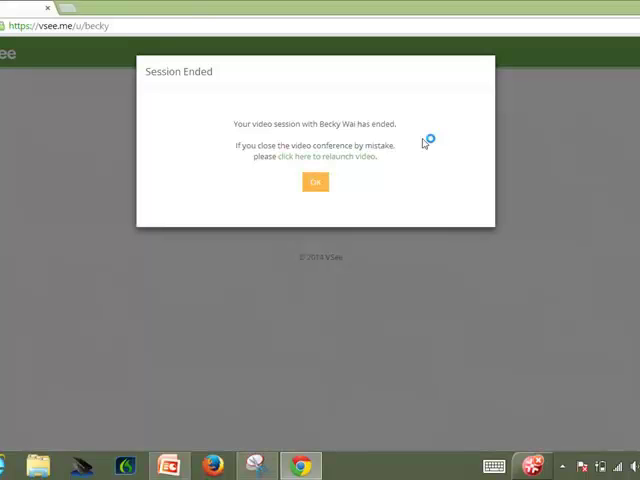
{"action": "mouse_move", "coordinate": [390, 159]}
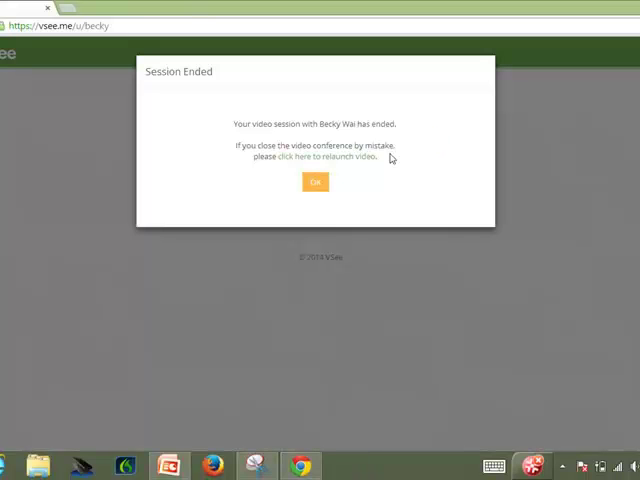